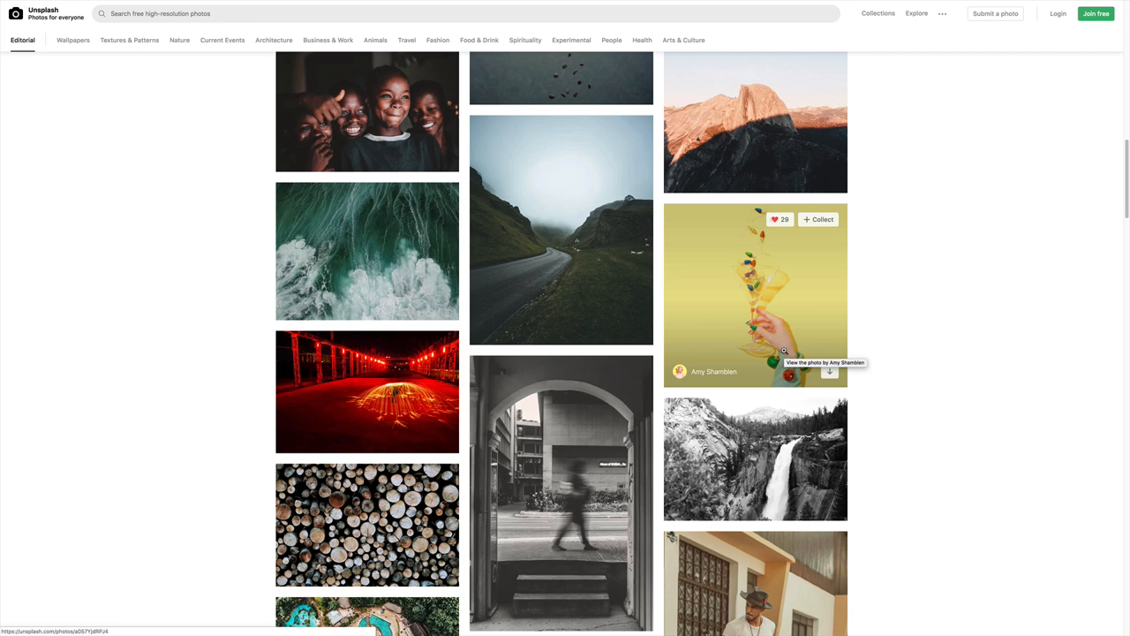
pyautogui.moveTo(784, 350)
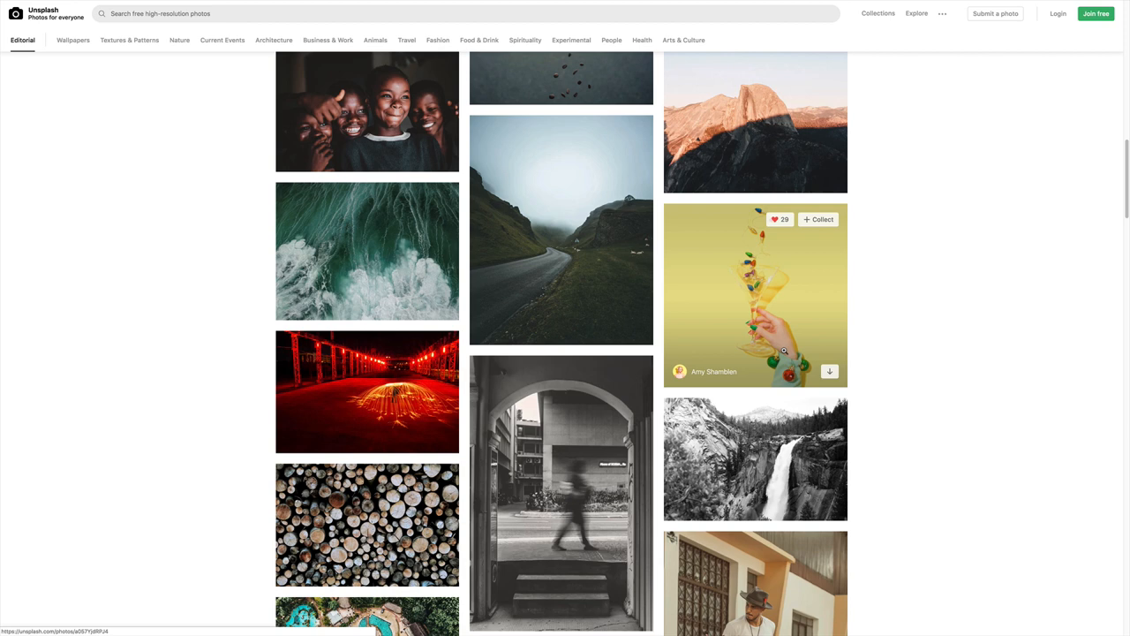
# Step: Inspect the page and filter the Styles pane by "color" to isolate the body's colour rules
pyautogui.press('F12')
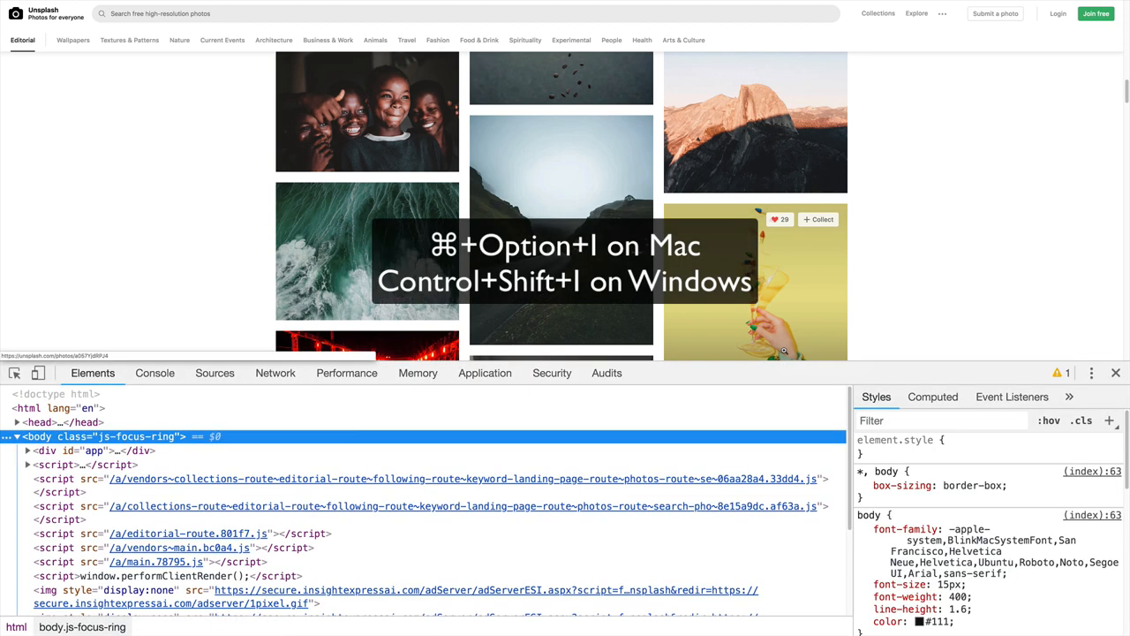
pyautogui.click(943, 420)
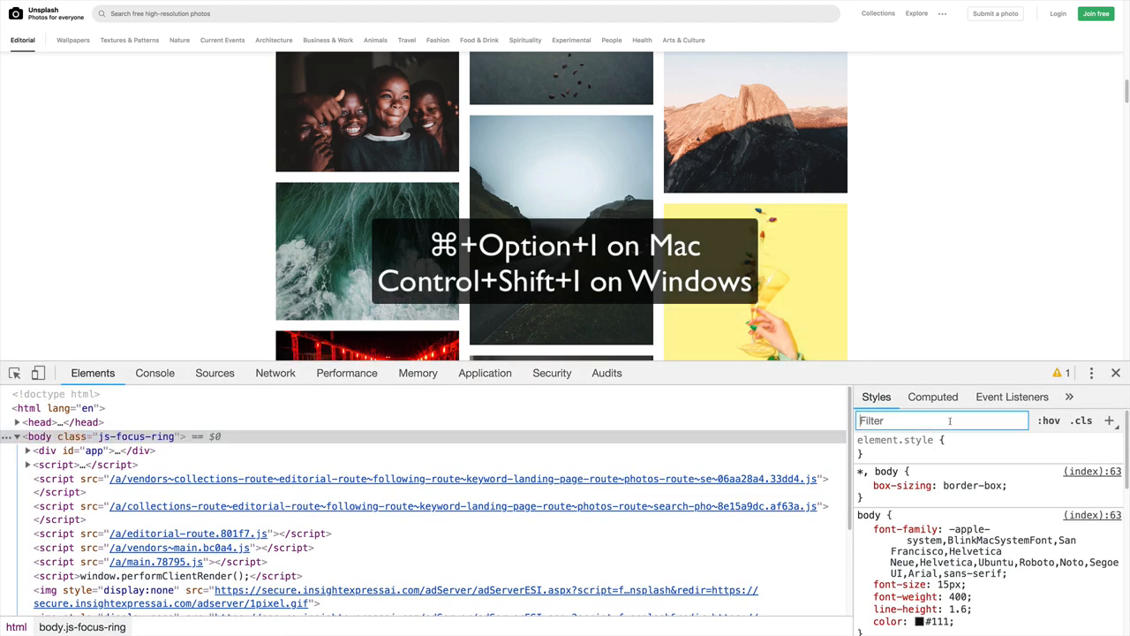
pyautogui.write('c')
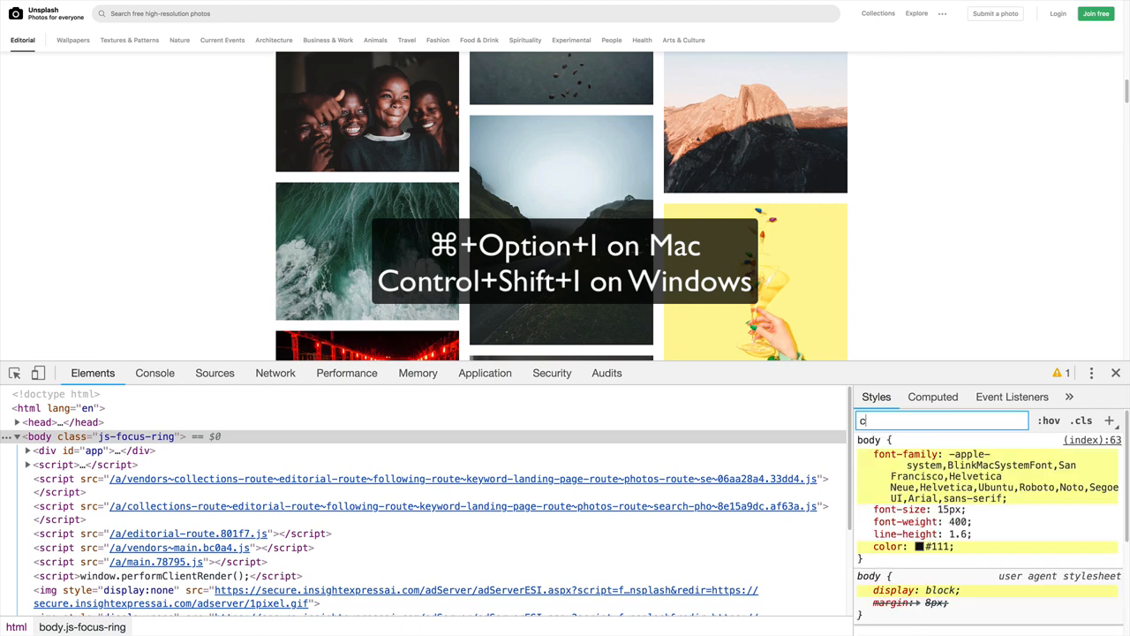
pyautogui.write('olor')
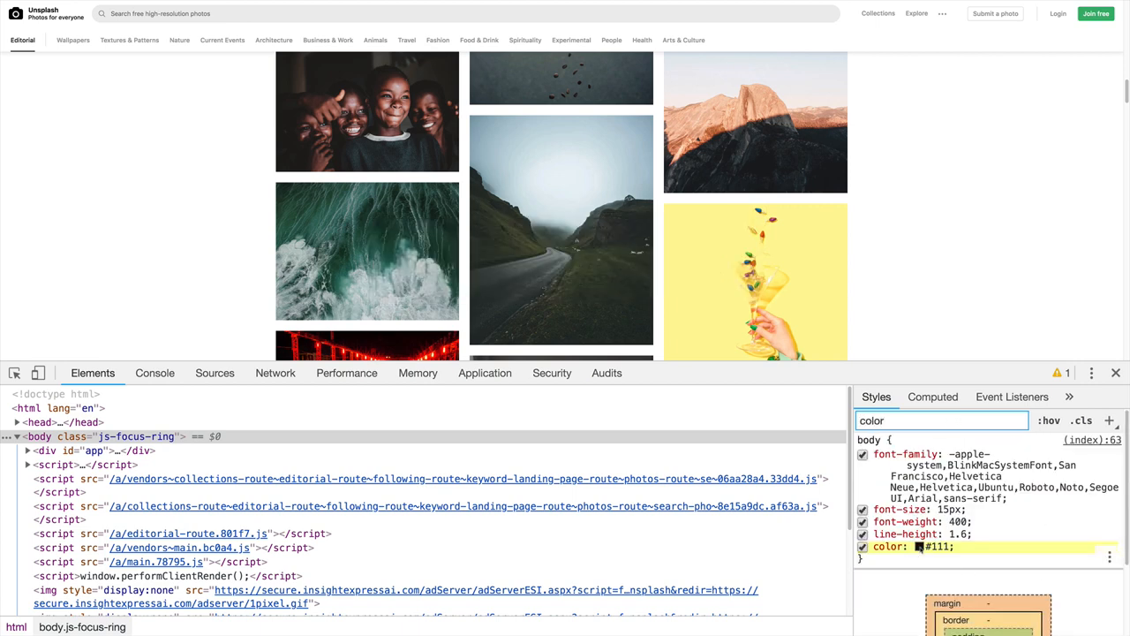
# Step: Bring up the colour picker for the body's #111 text colour and hover its eyedropper over the Unsplash photos
pyautogui.click(919, 547)
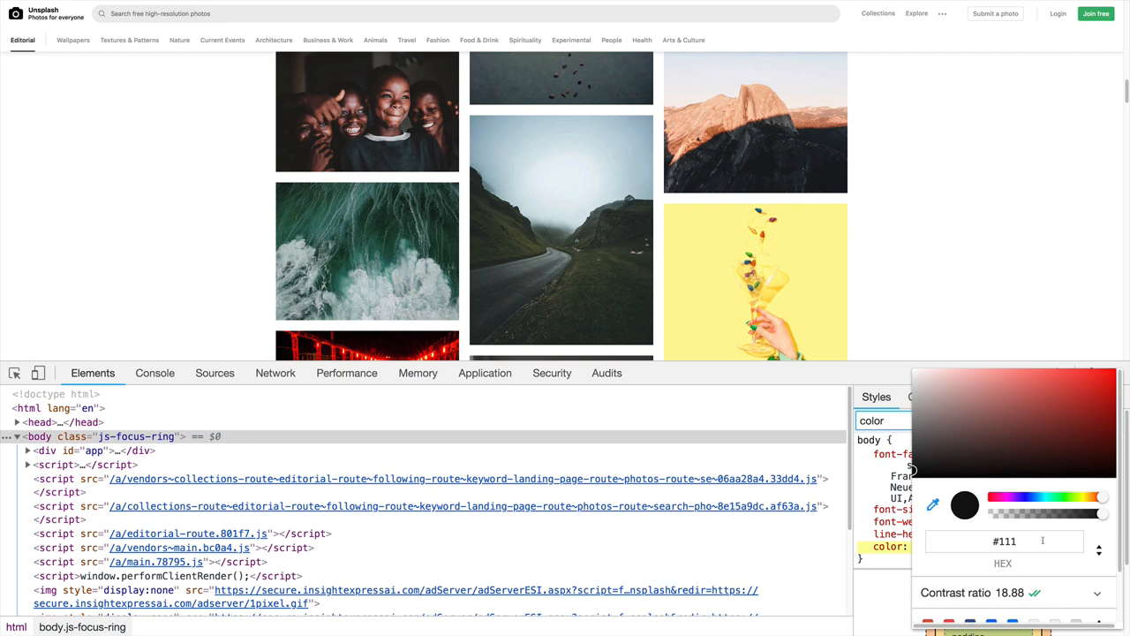
pyautogui.moveTo(991, 487)
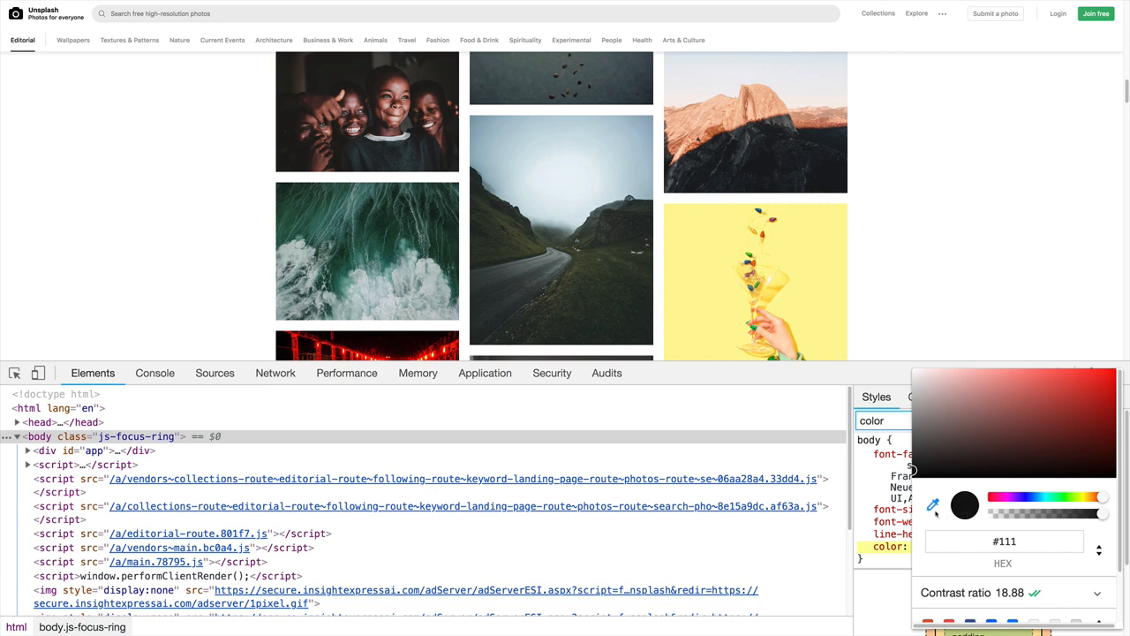
pyautogui.moveTo(932, 505)
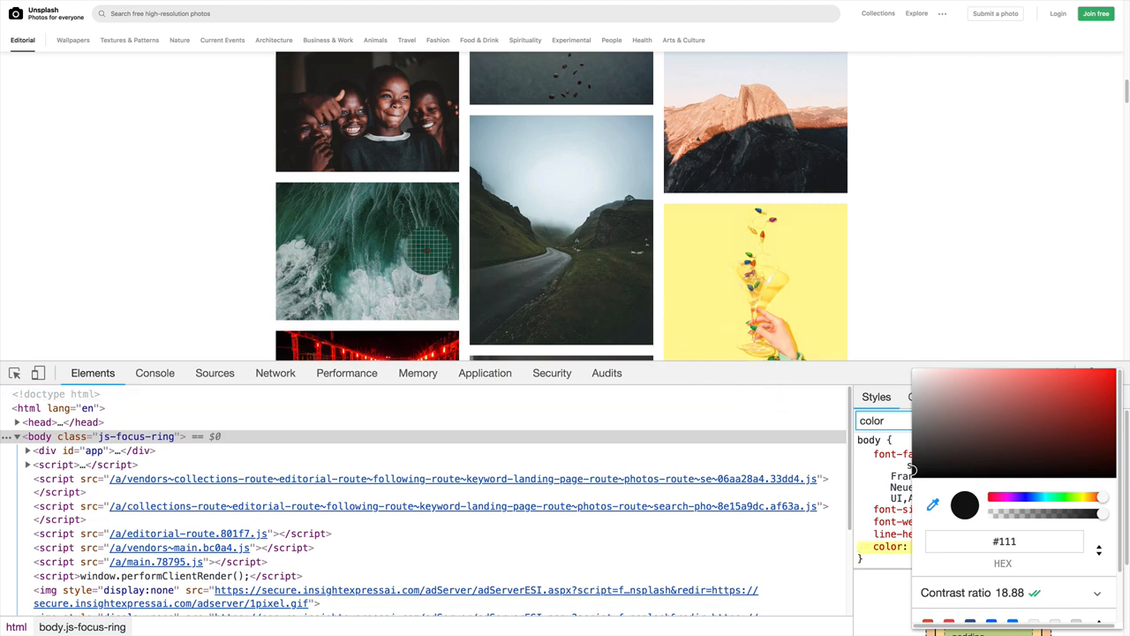
pyautogui.scroll(-3)
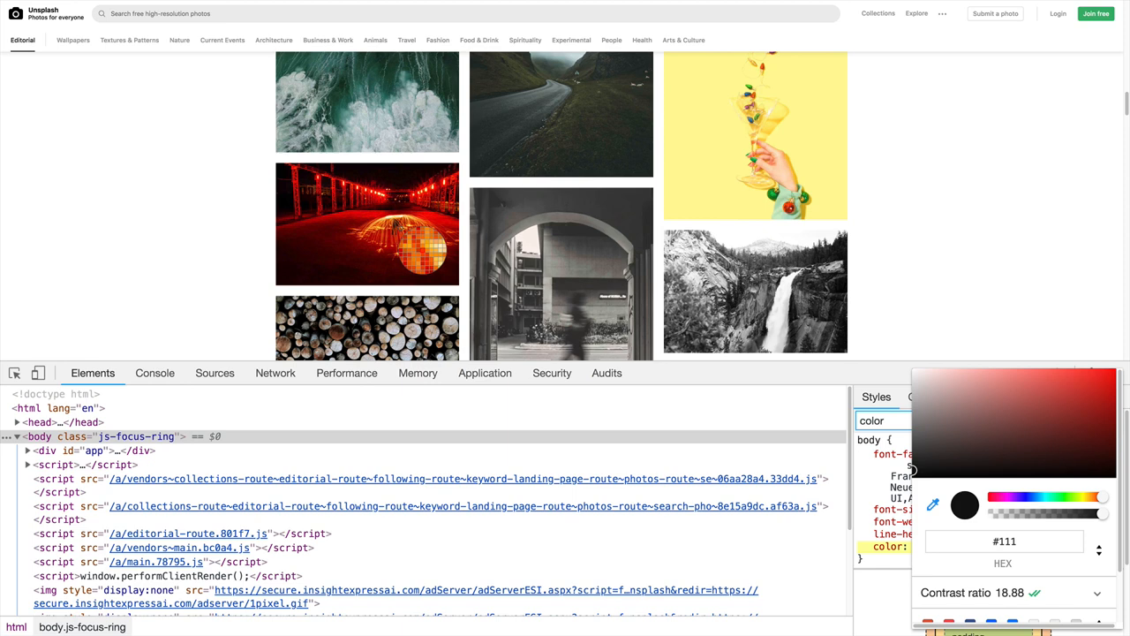
pyautogui.scroll(-3)
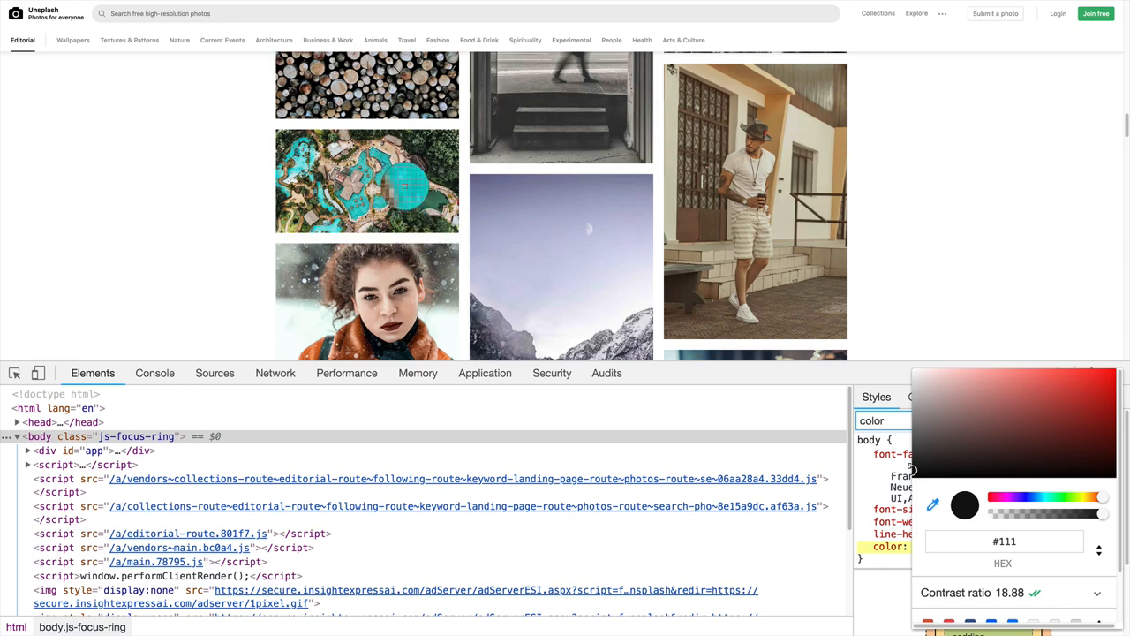